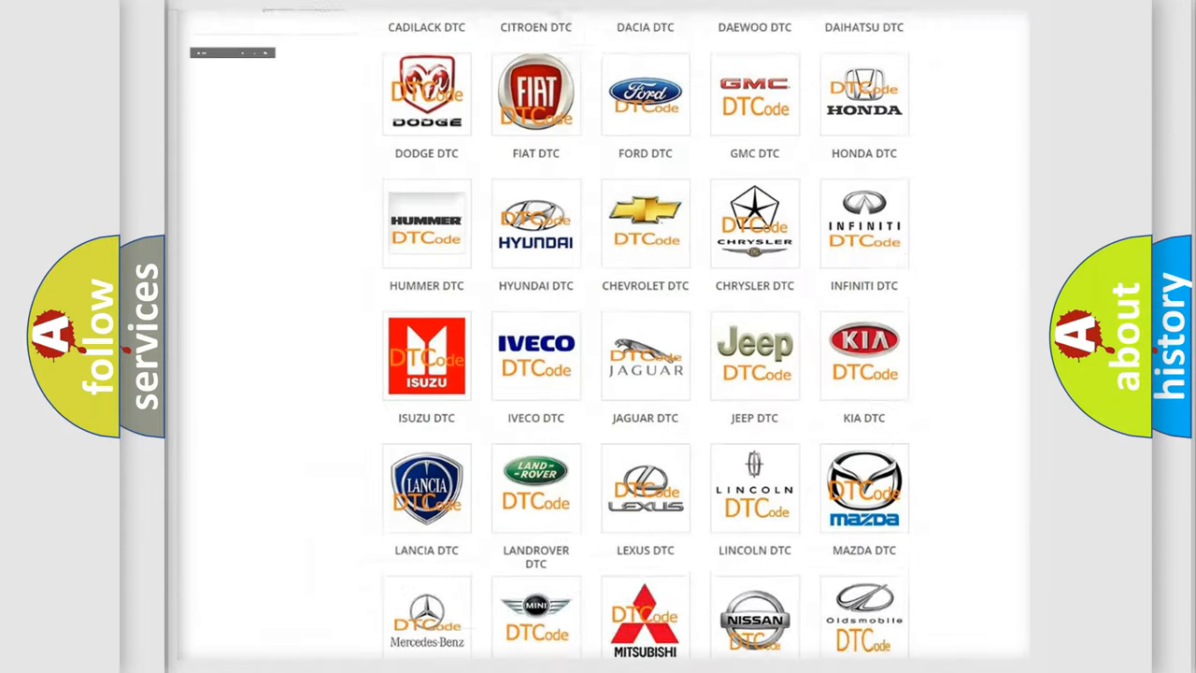
# Open the LINCOLN DTC tile and scroll through the Lincoln fault code list.
pyautogui.scroll(3)
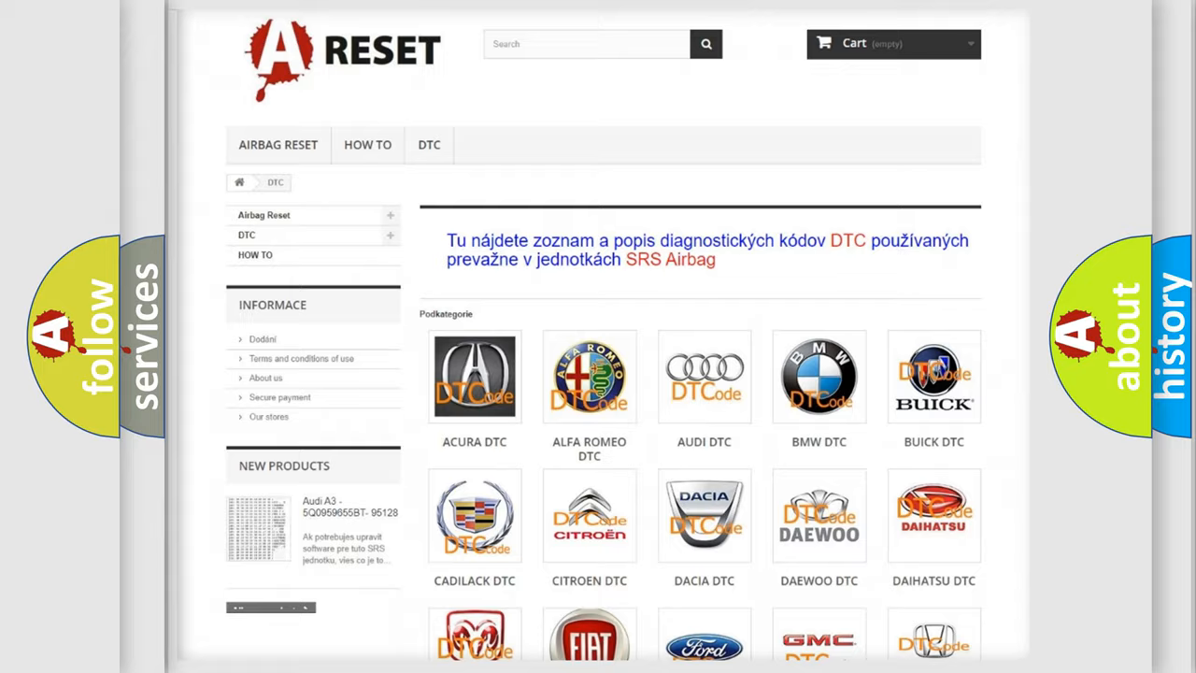
pyautogui.scroll(-3)
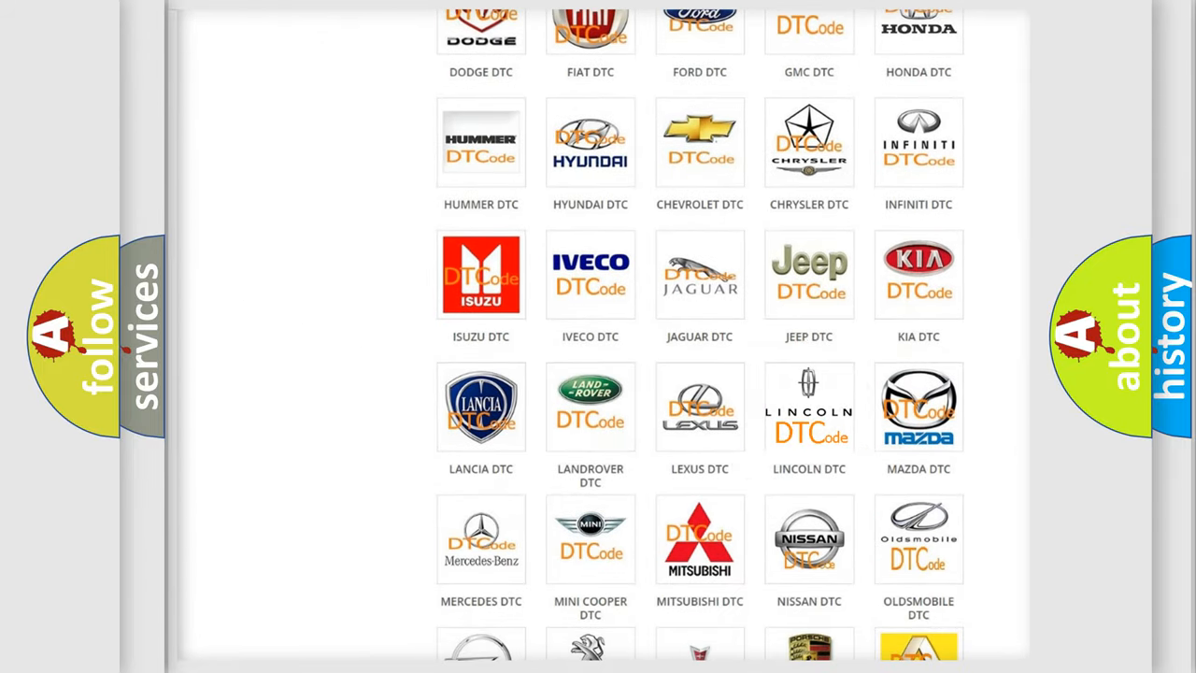
pyautogui.click(810, 406)
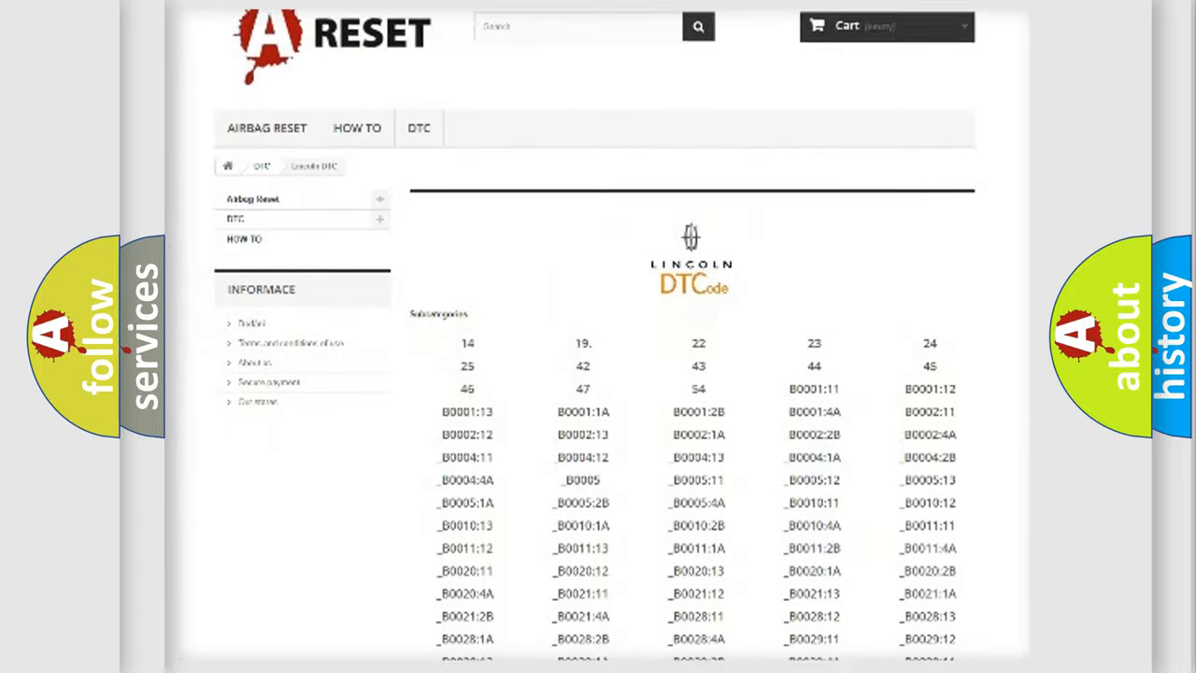
pyautogui.scroll(-3)
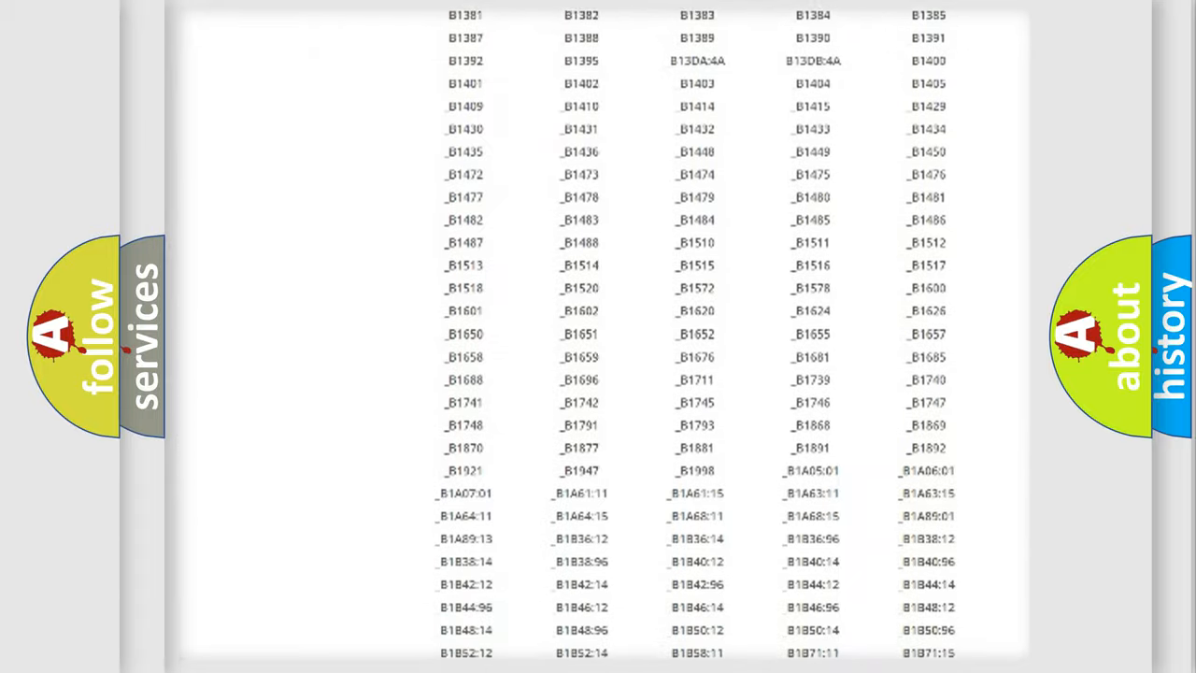
pyautogui.scroll(3)
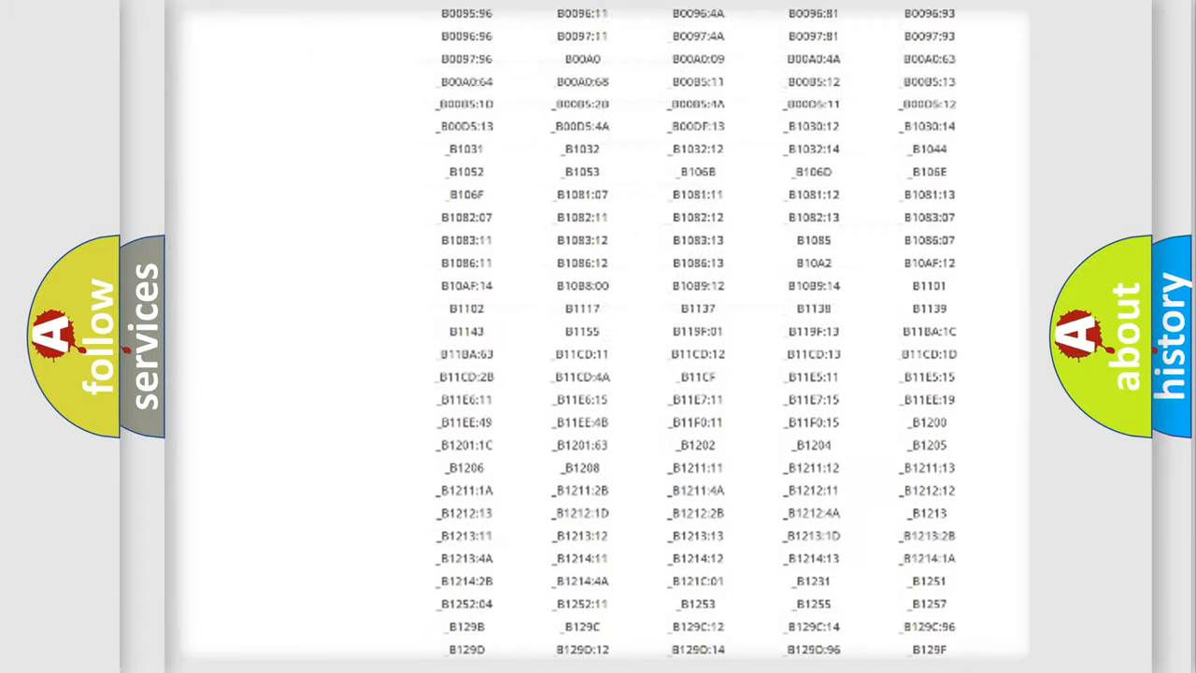
pyautogui.scroll(3)
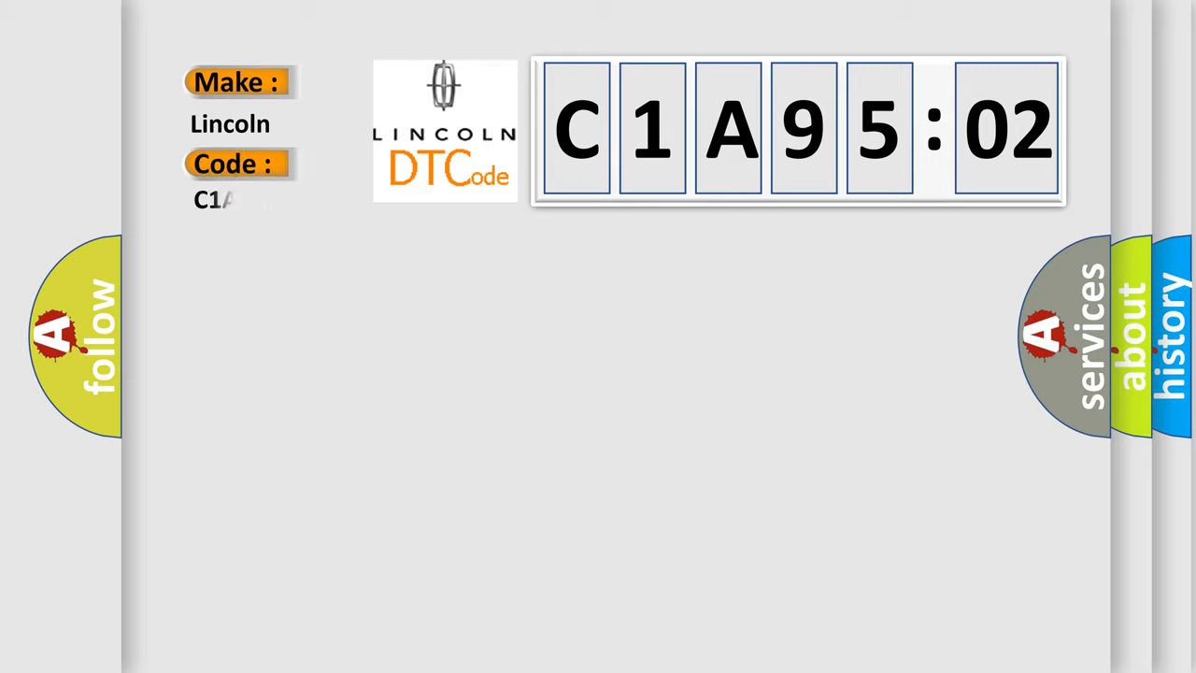
# Complete the Lincoln card's Code field as C1A9502 by entering 9502.
pyautogui.write('9502')
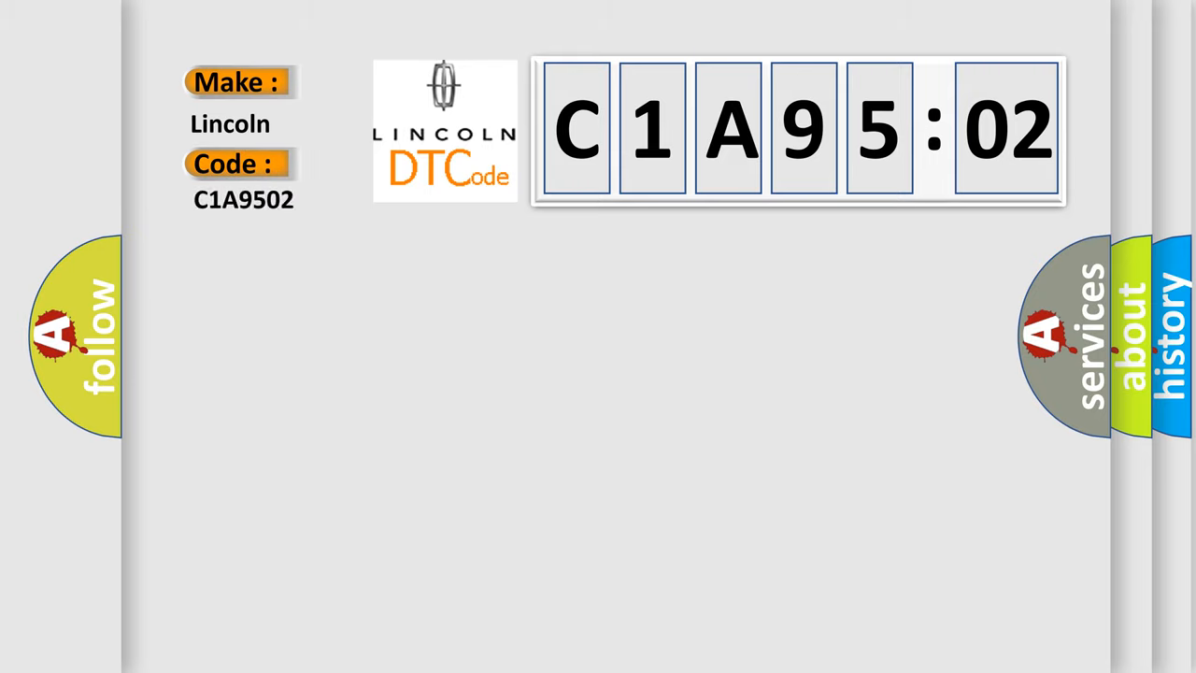